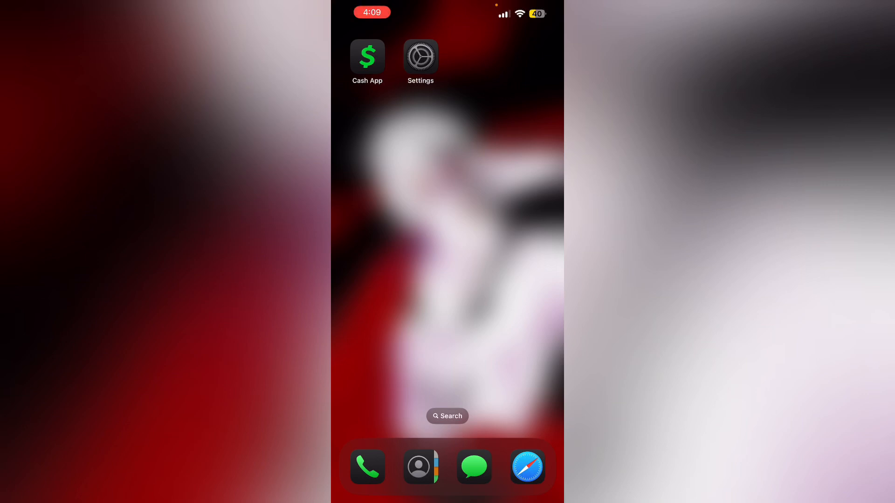
Step: Launch Cash App from the home screen, landing on the $69 payment pad
click(367, 58)
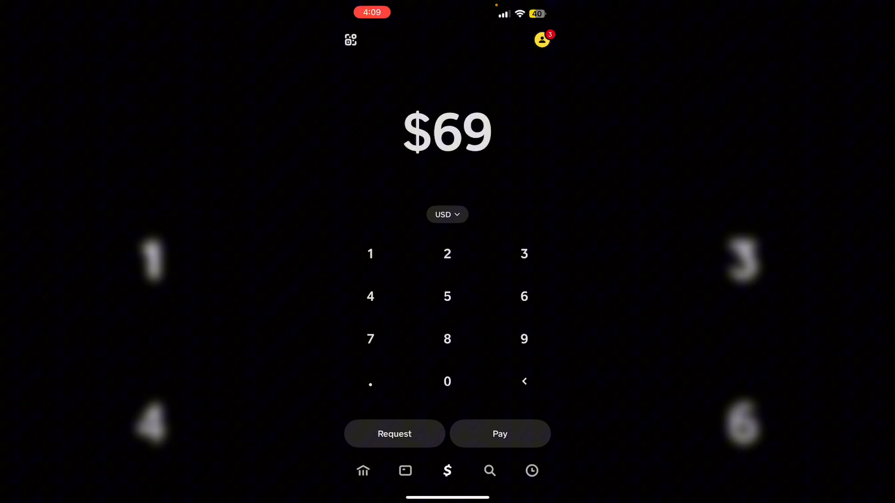
Step: View Linked banks under Account & settings, showing only the Link debit card option
click(540, 39)
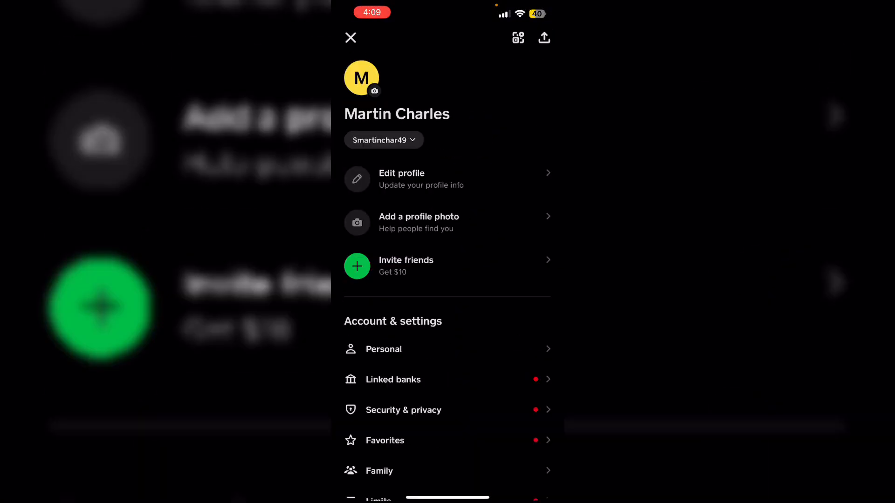
click(392, 379)
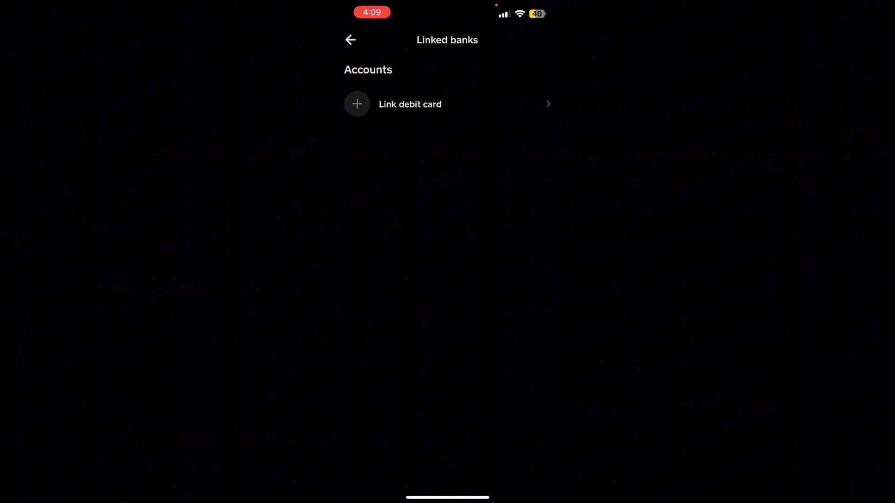
click(410, 103)
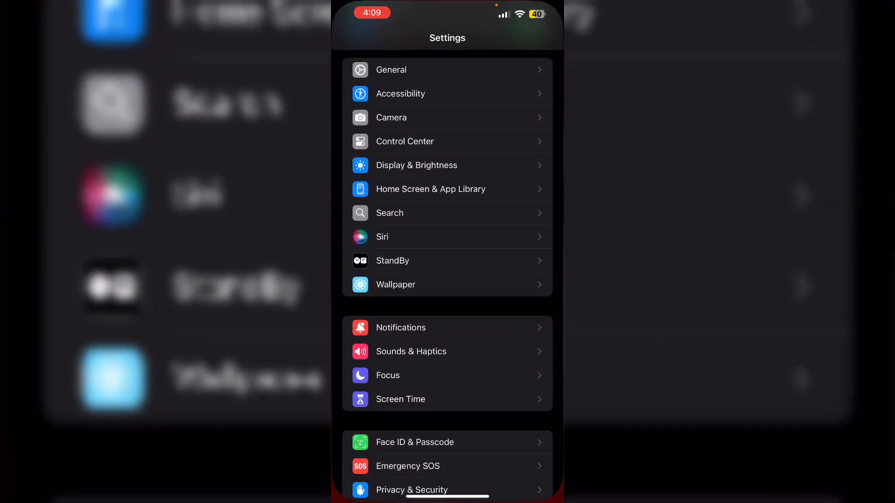
Step: Search the Apps list for 'Cas' and show Cash App's Settings page (version 4.71.1)
click(447, 489)
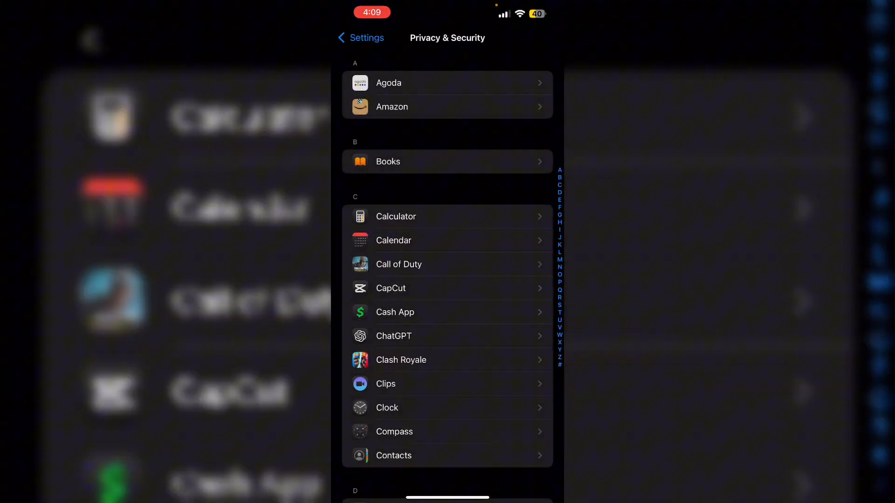
text(Cas)
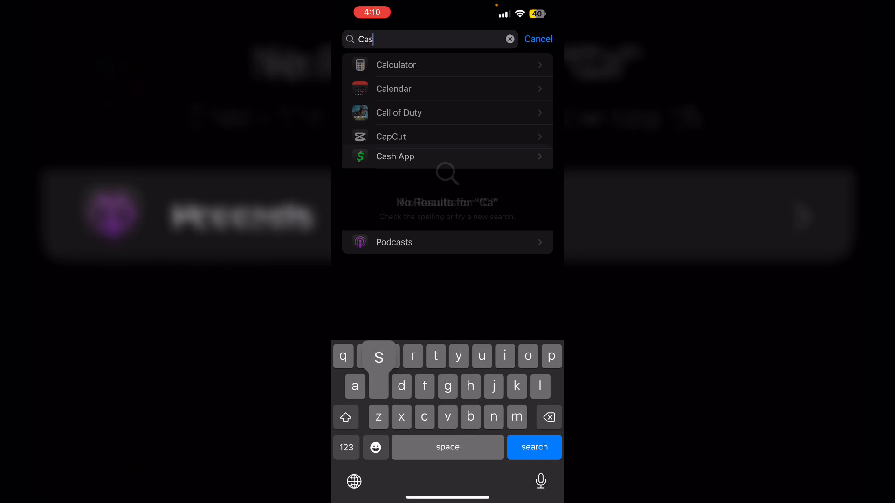
click(446, 156)
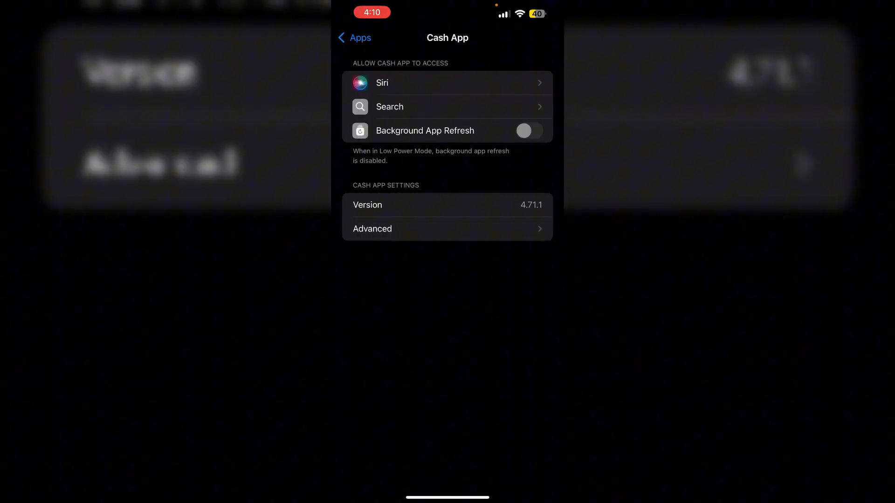